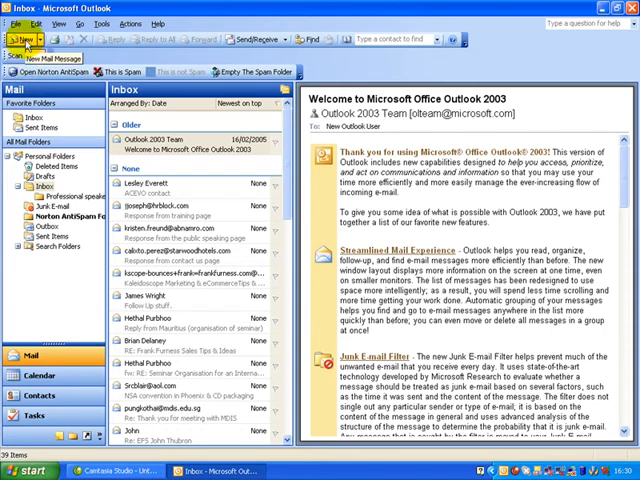
- Open a new untitled message that already carries the sender's signature
click(25, 39)
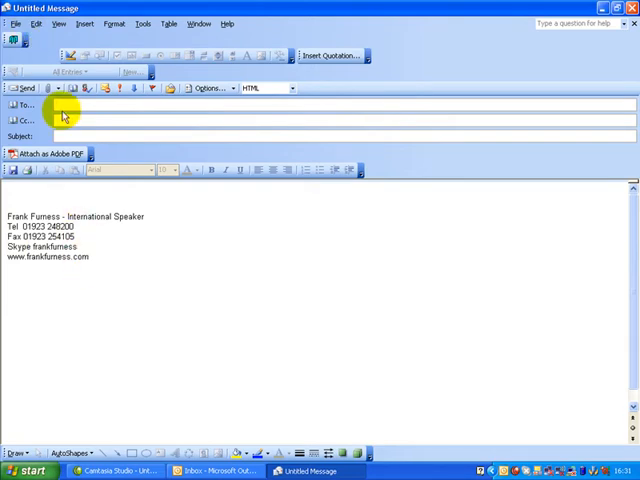
text(ff)
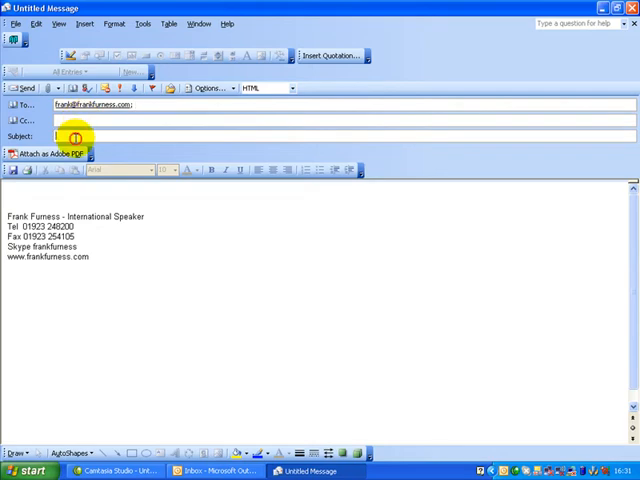
text(Test)
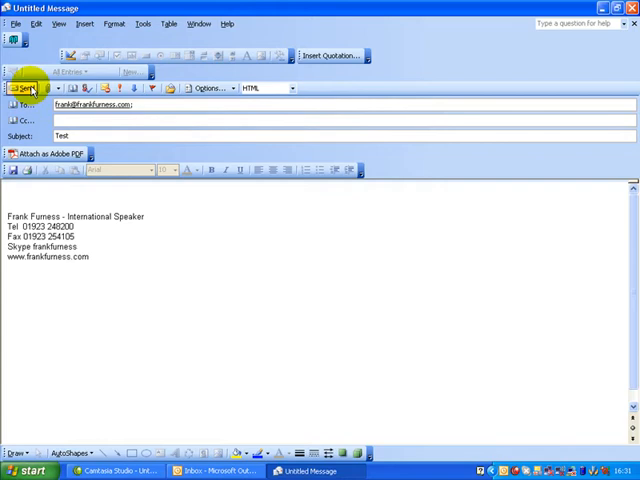
click(22, 88)
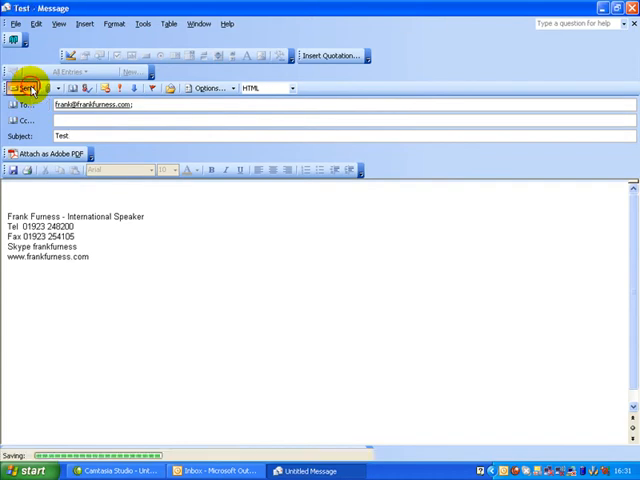
click(27, 88)
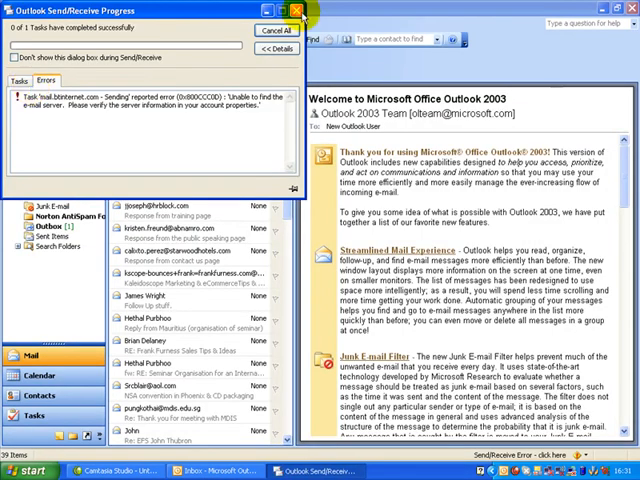
- Dismiss the Send/Receive Progress error report after the failed delivery
click(299, 10)
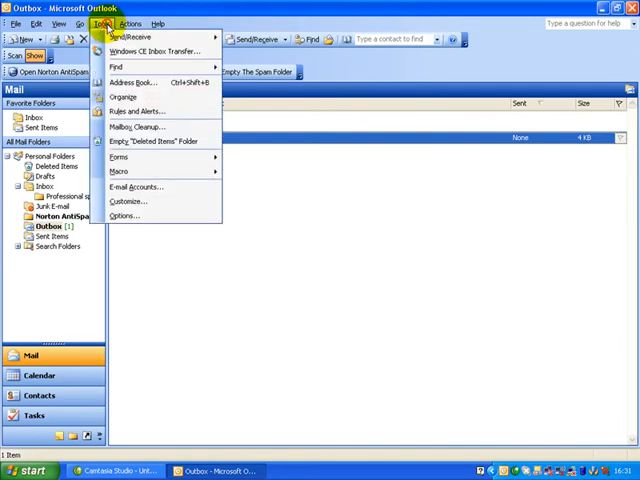
mouse_move(140, 111)
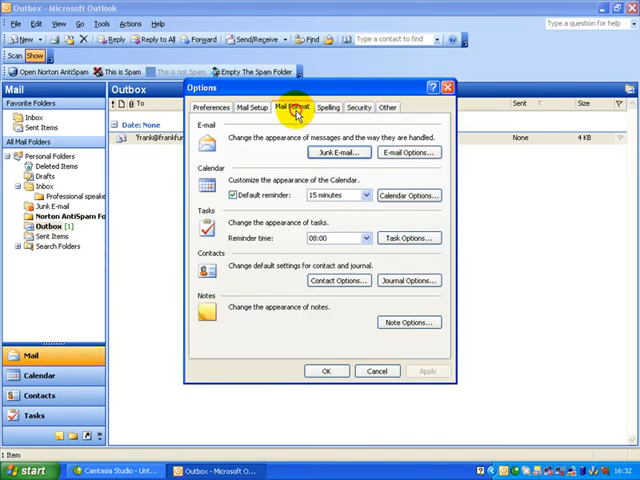
- Show the Mail Format options and bring up the Signatures list
click(297, 107)
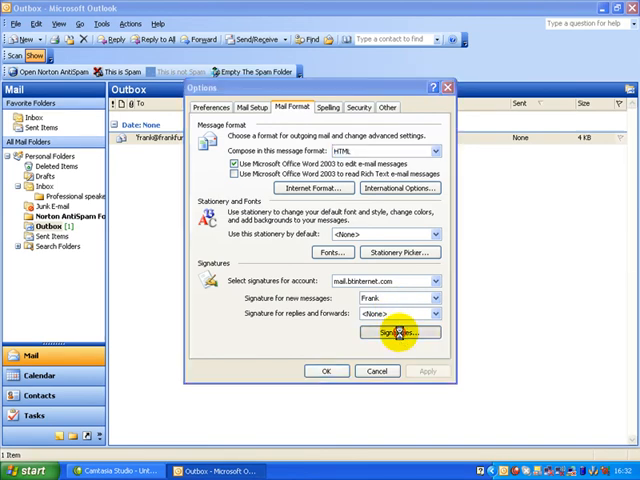
click(398, 332)
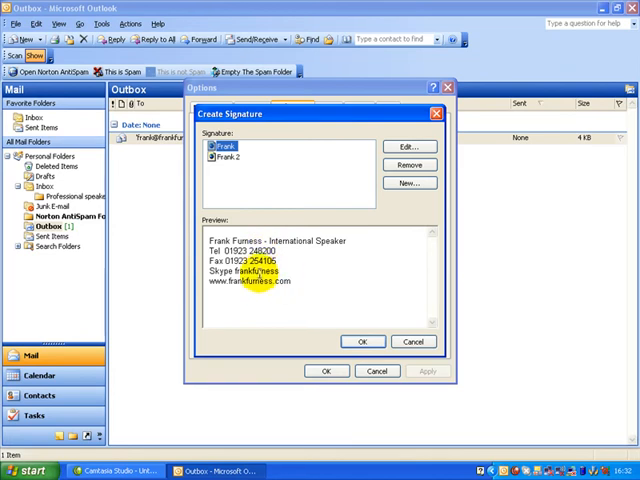
- Create signature 'Frank 3' containing the text 'International speaker'
click(228, 157)
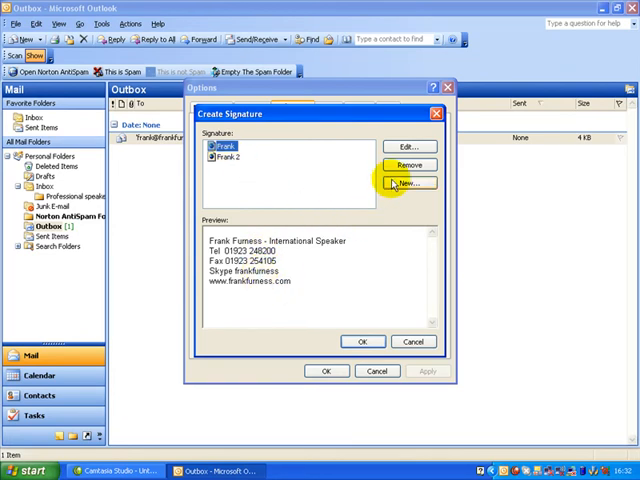
click(408, 183)
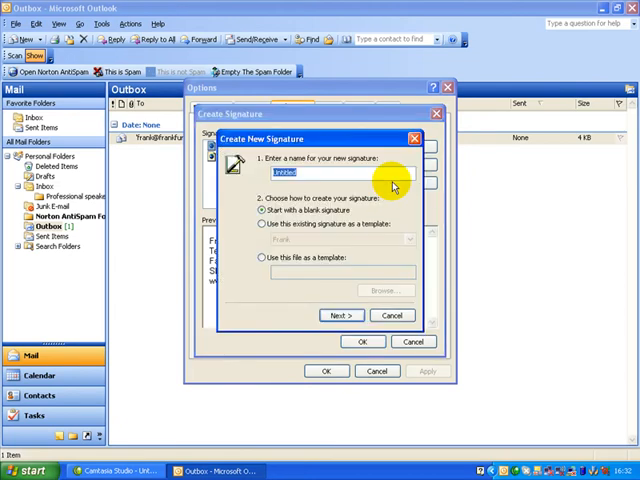
text(Fr)
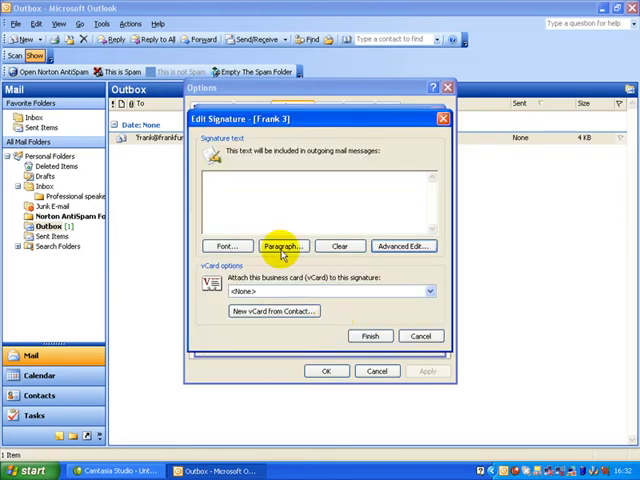
text(International)
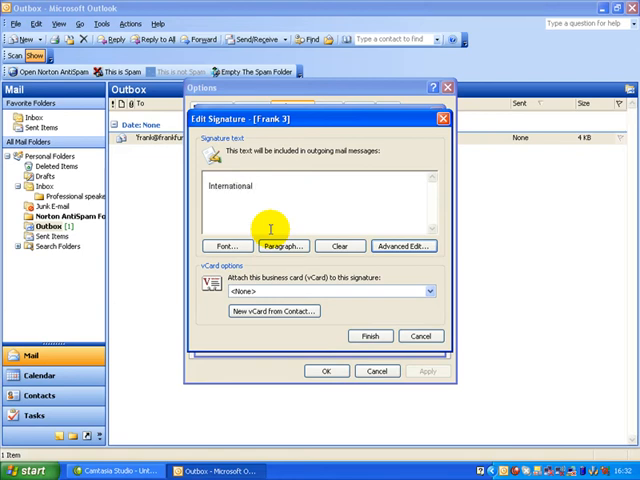
text(speaker)
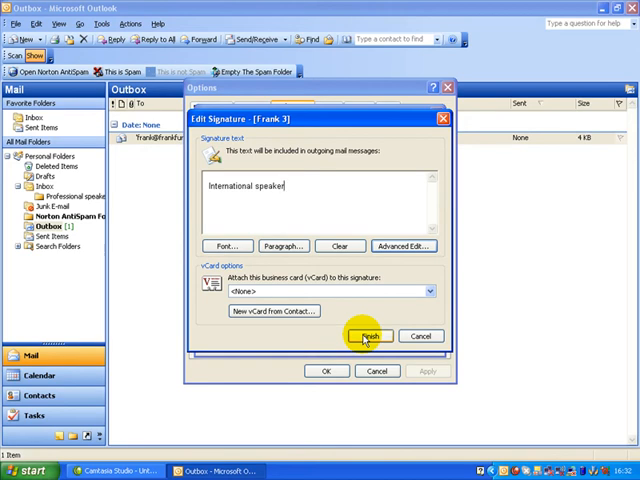
click(366, 335)
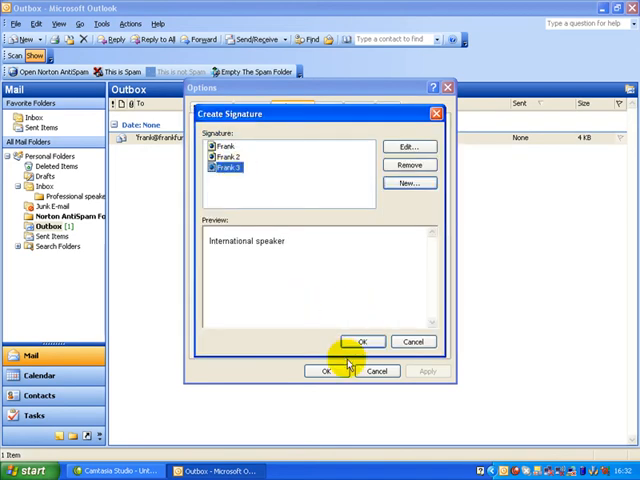
- Use the Frank signature for new messages and replies/forwards, and close Options
click(361, 341)
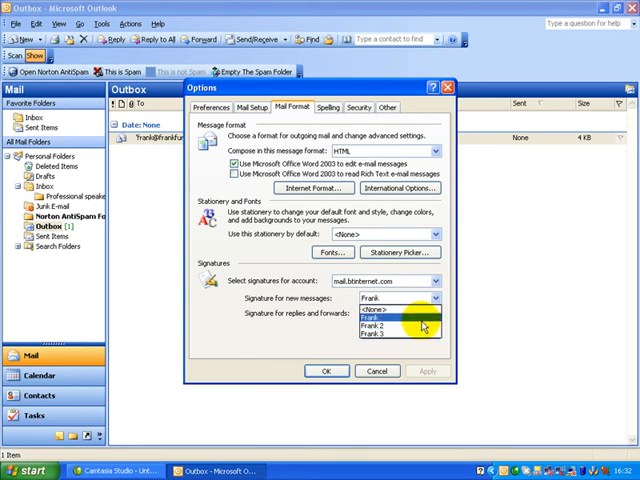
click(395, 312)
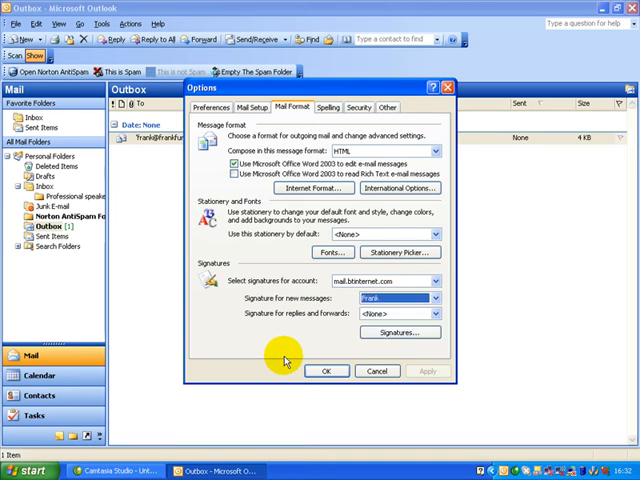
mouse_move(432, 315)
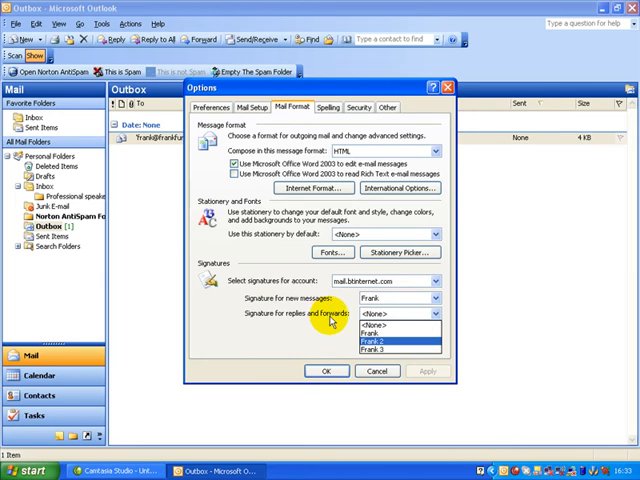
click(384, 332)
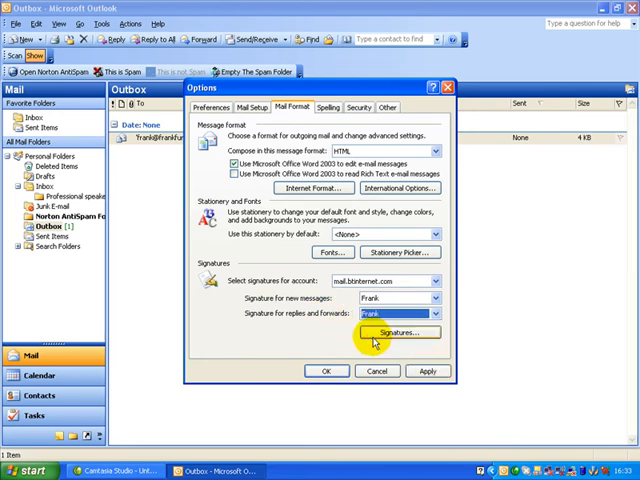
click(326, 371)
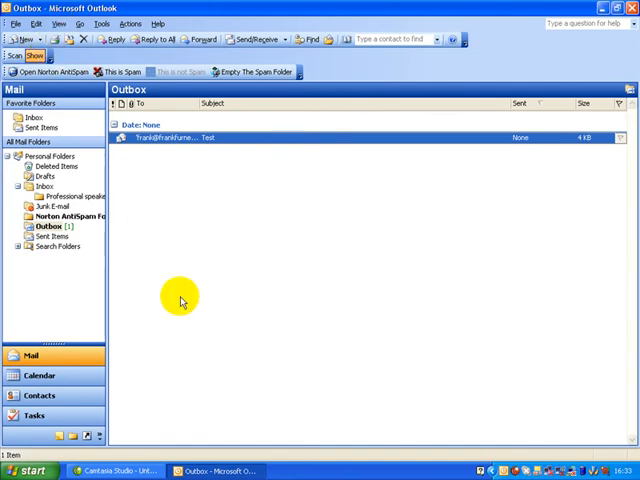
mouse_move(183, 301)
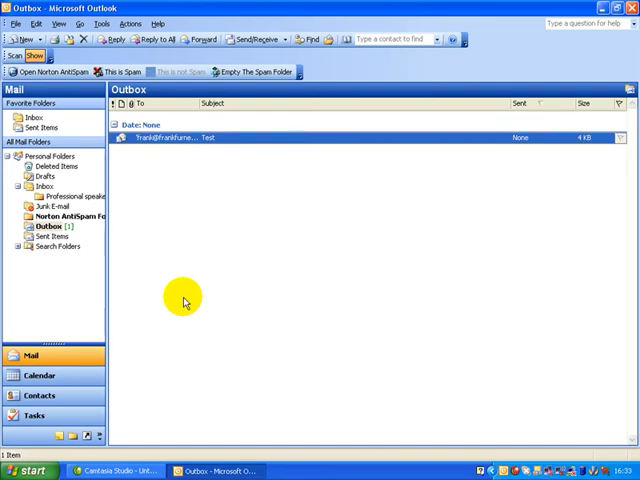
mouse_move(30, 71)
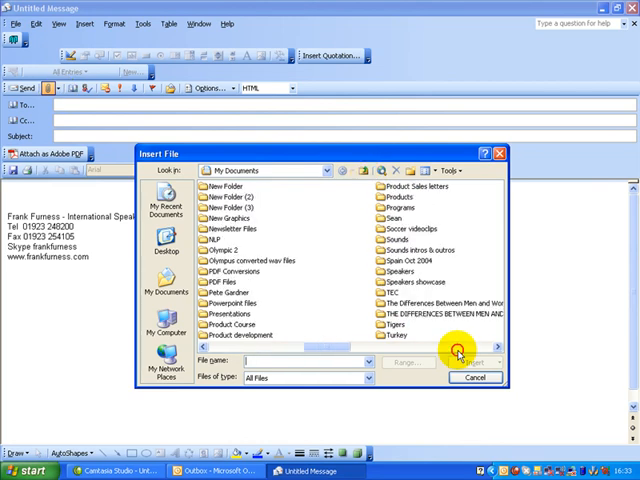
- Attach top brands.doc from My Documents to the message
scroll(down, 3)
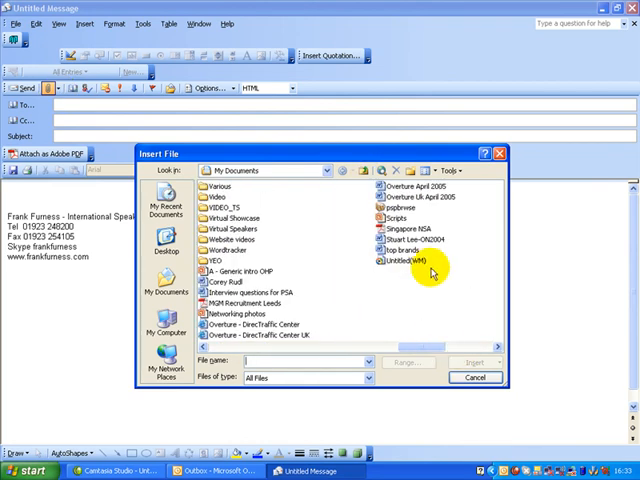
click(397, 248)
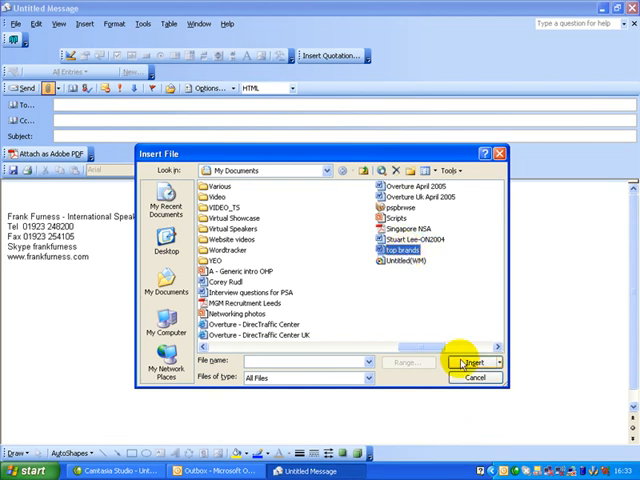
click(470, 362)
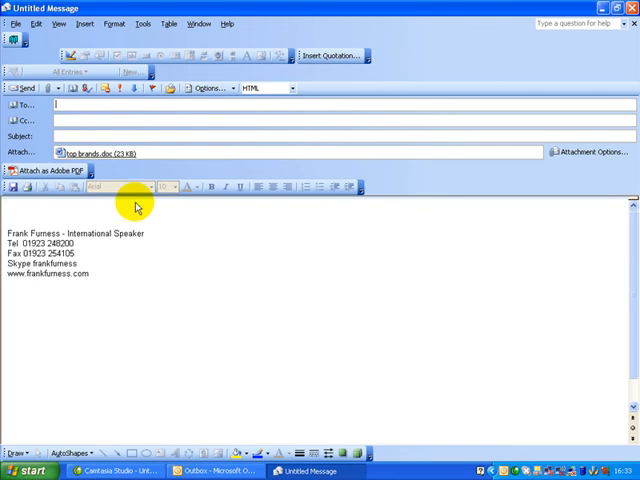